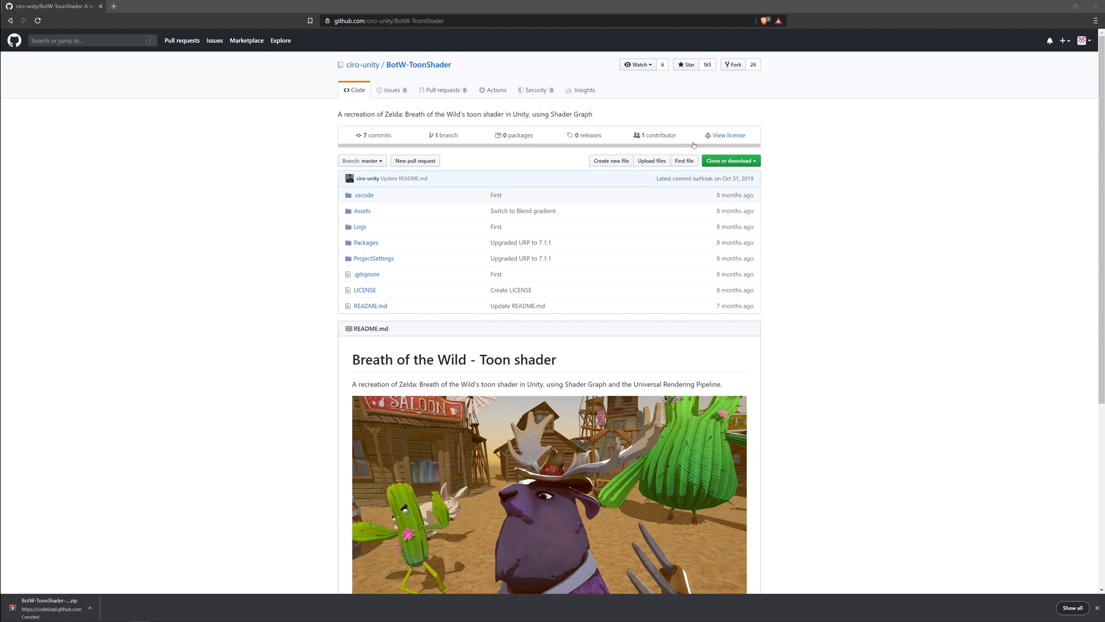
pyautogui.moveTo(790, 168)
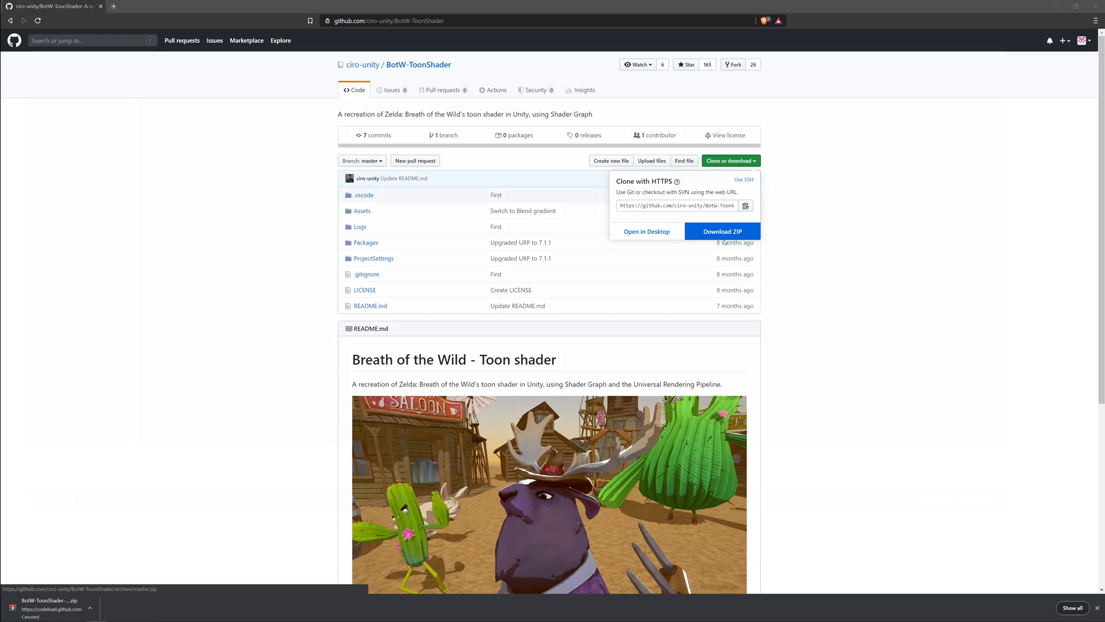
# Download the BotW-ToonShader repository as a ZIP, cancelling the duplicate archive save
pyautogui.click(722, 231)
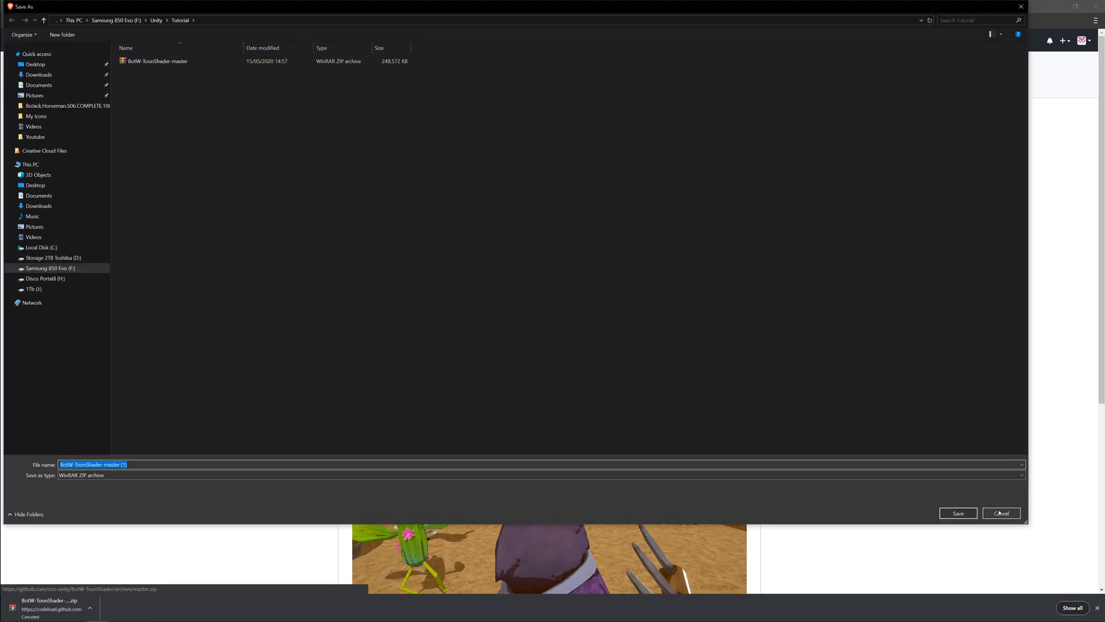
pyautogui.click(1001, 513)
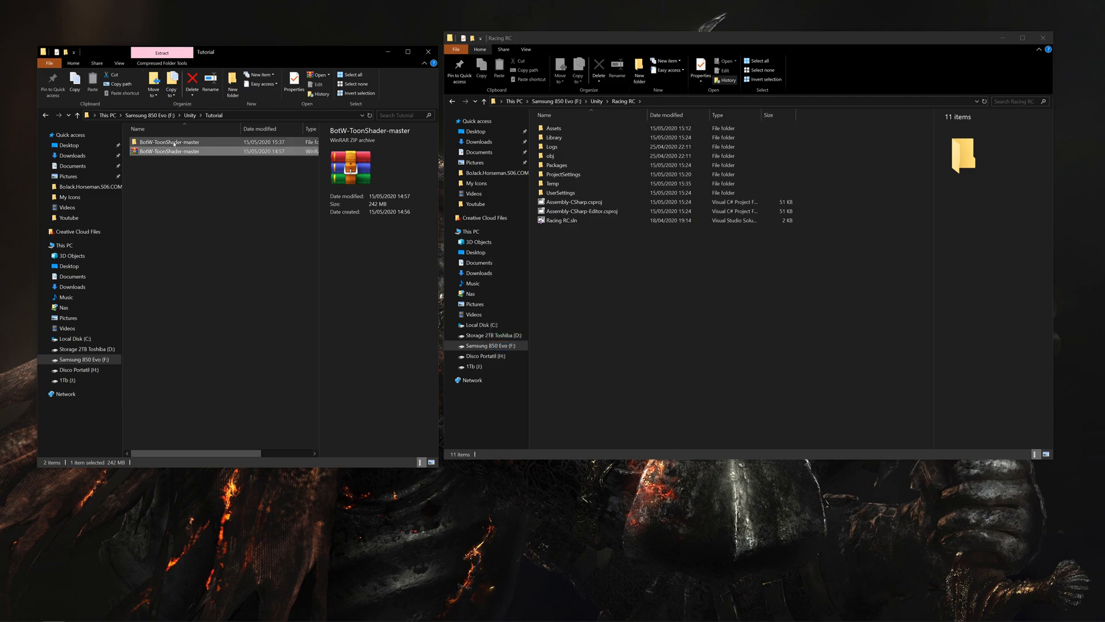
# Select Settings and Shaders in BotW-ToonShader-master's Assets, then open Racing RC's Assets folder
pyautogui.doubleClick(169, 142)
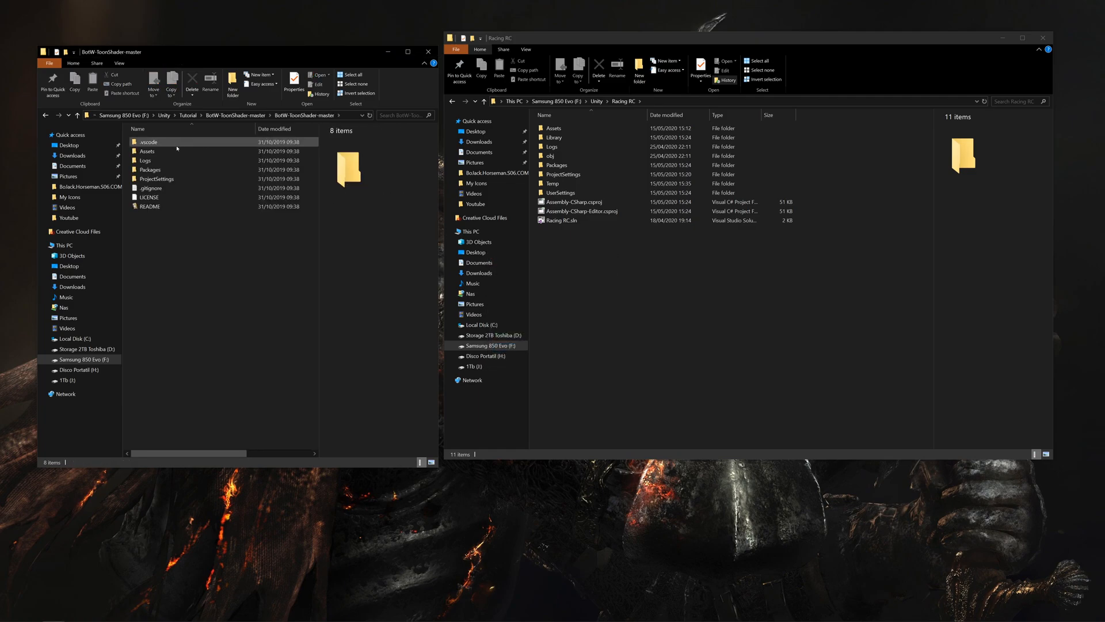
pyautogui.doubleClick(146, 151)
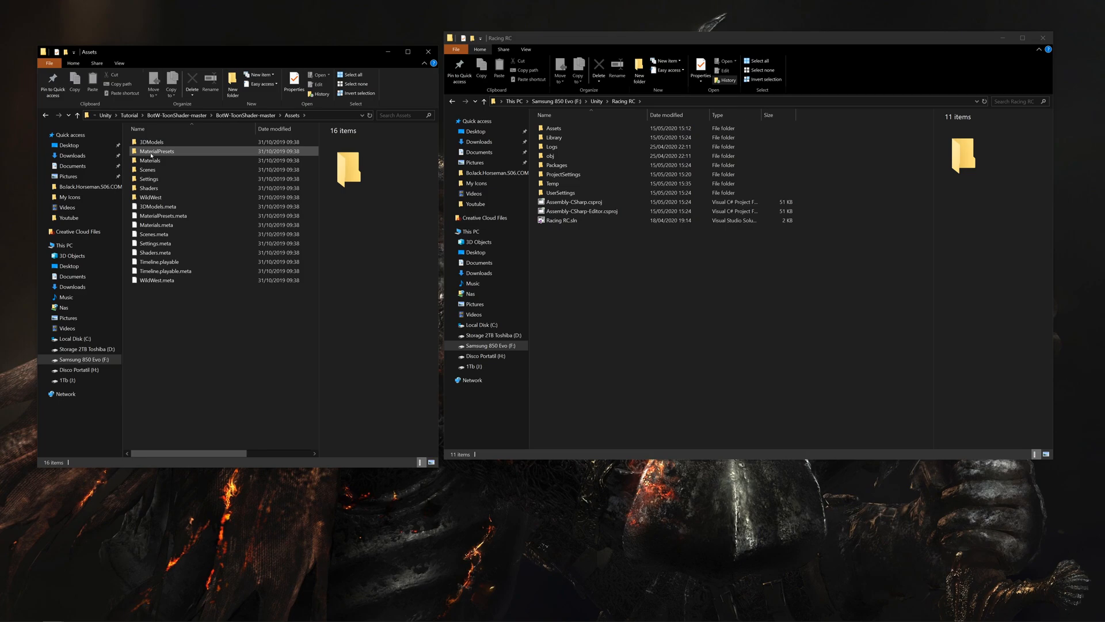
pyautogui.click(148, 188)
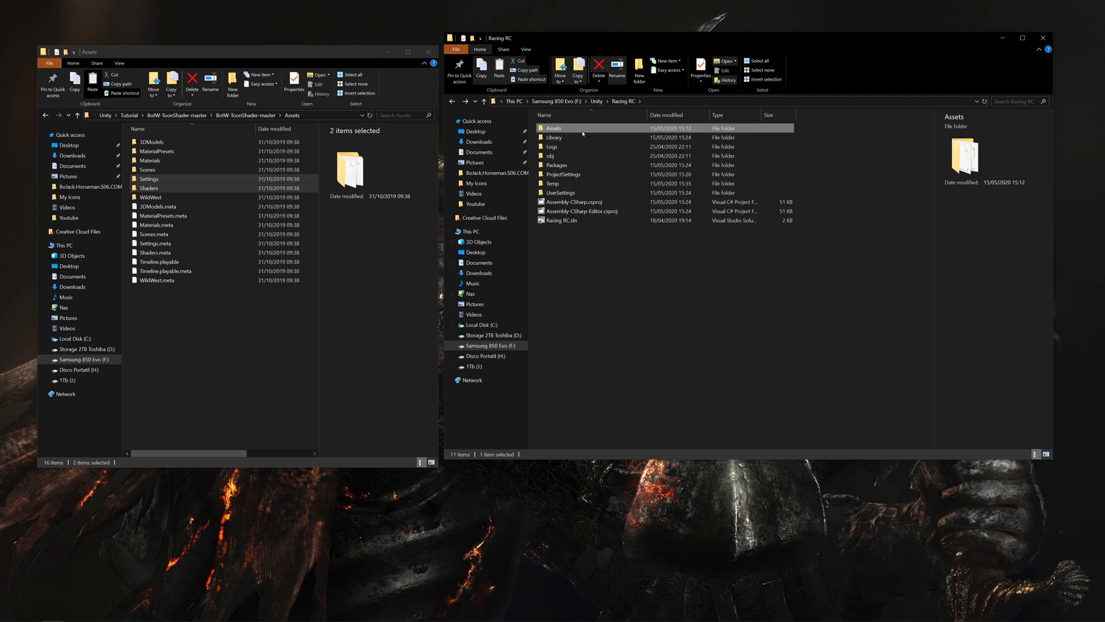
pyautogui.doubleClick(554, 127)
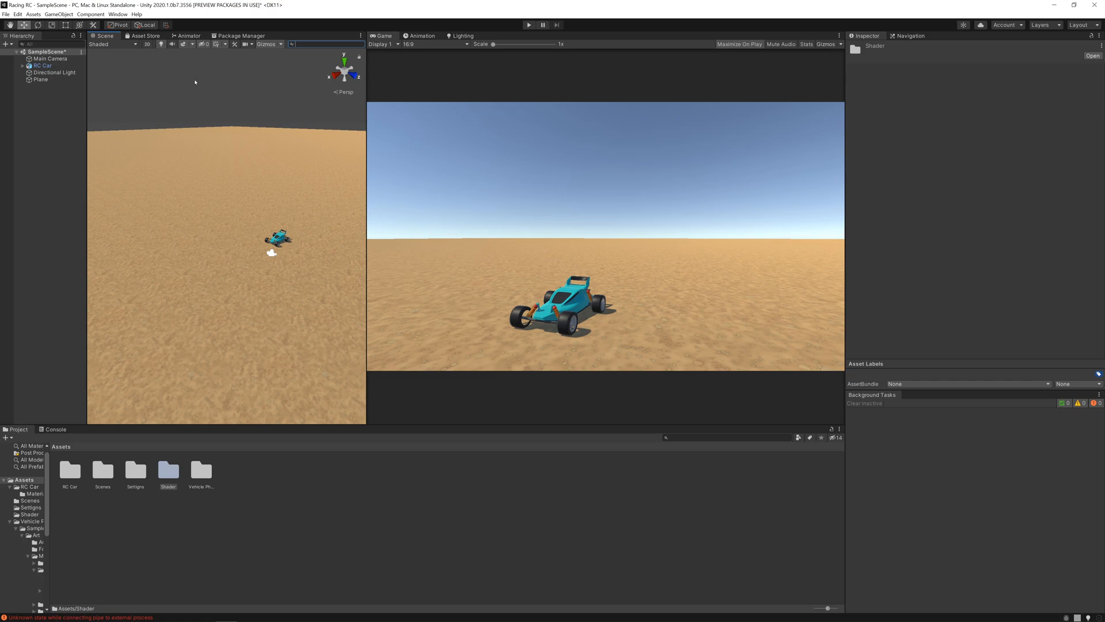
# Install the Universal RP 8.0.1 package from the Package Manager
pyautogui.click(239, 35)
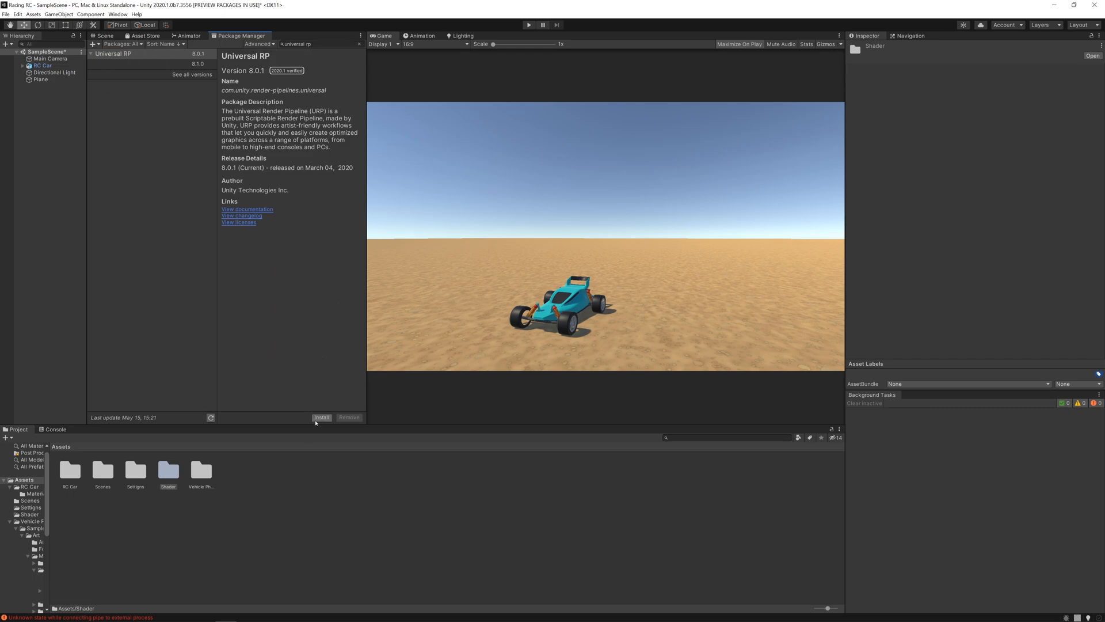
pyautogui.click(321, 417)
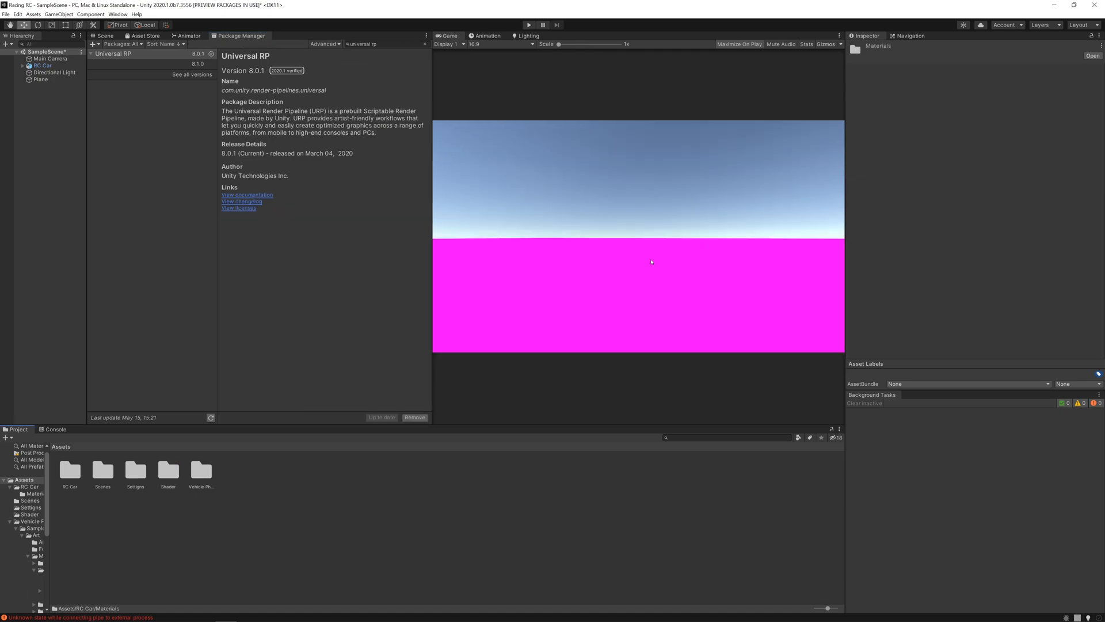
pyautogui.moveTo(634, 294)
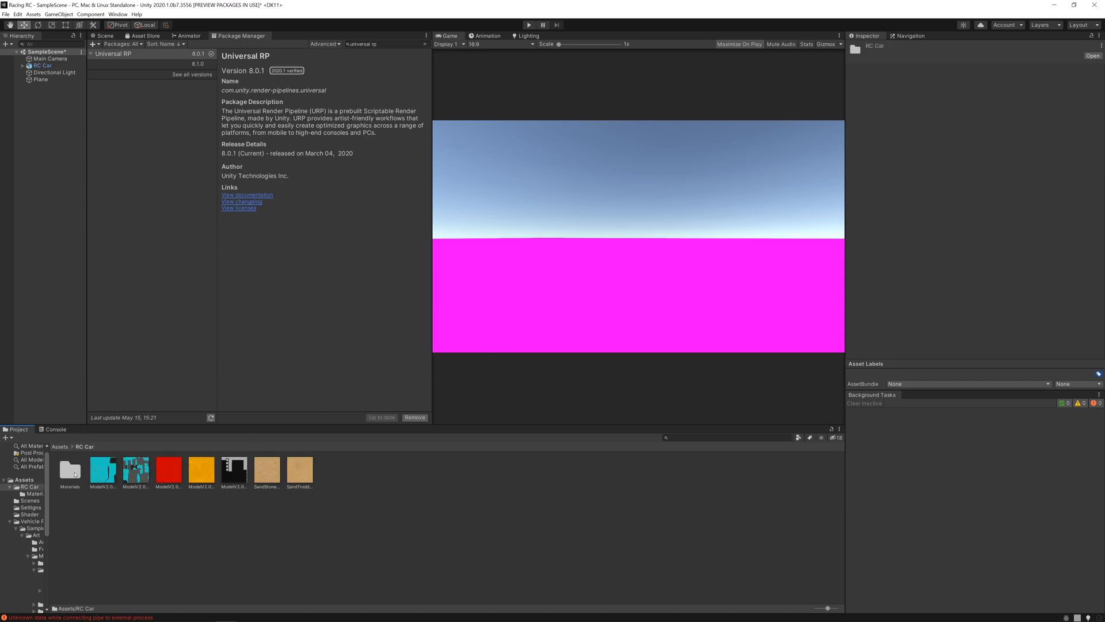
# Set all materials in RC Car > Materials to the Shader Graphs > 5_ZeldaToon shader
pyautogui.doubleClick(103, 470)
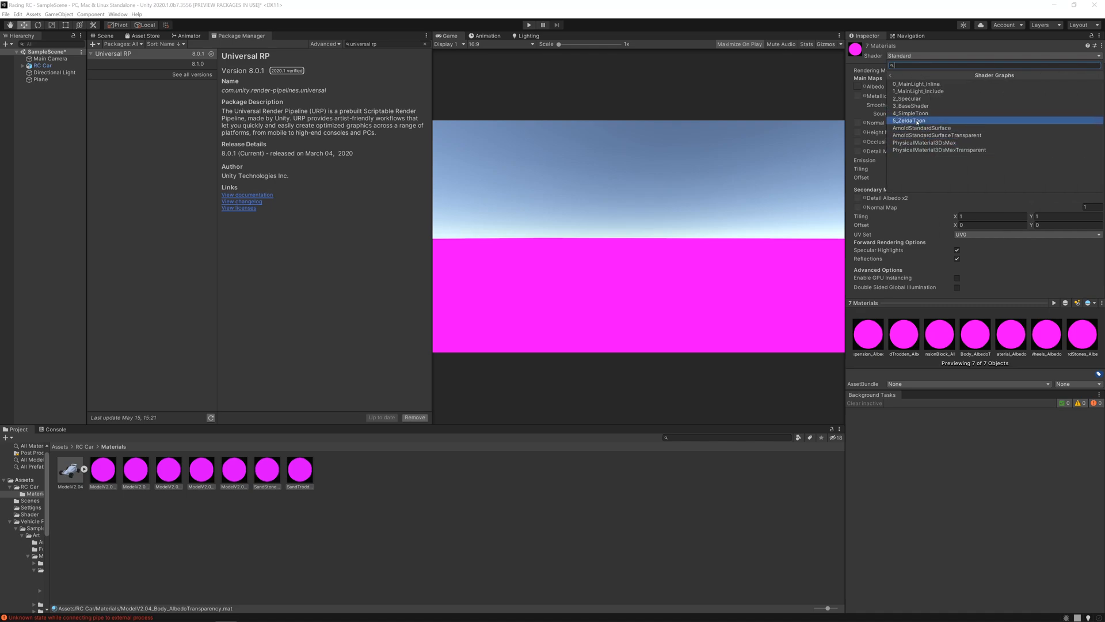
pyautogui.click(910, 120)
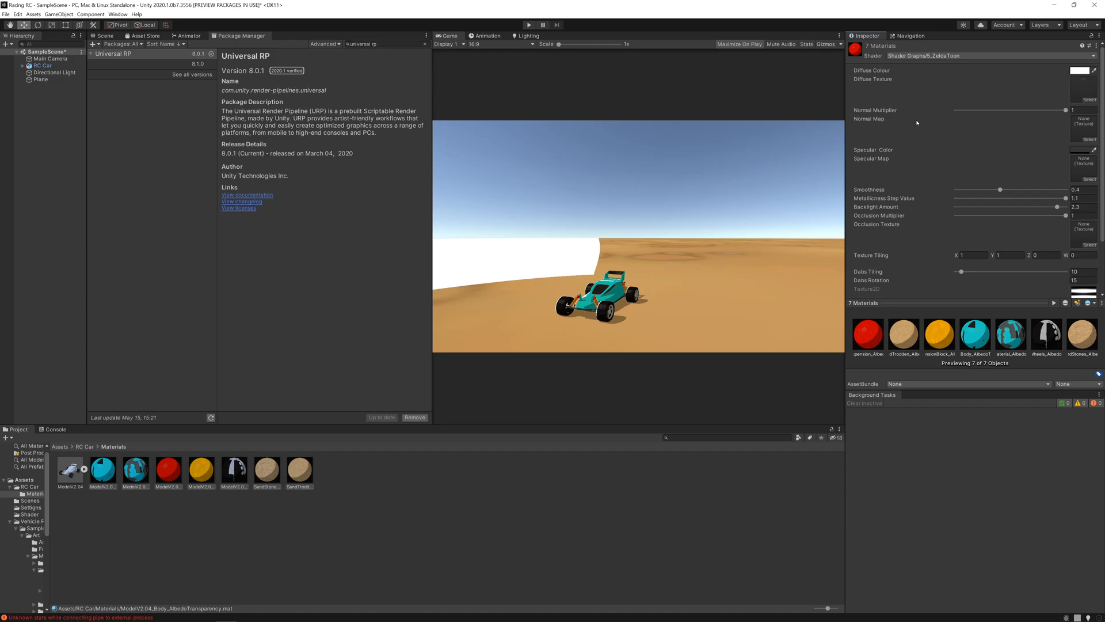
pyautogui.moveTo(914, 123)
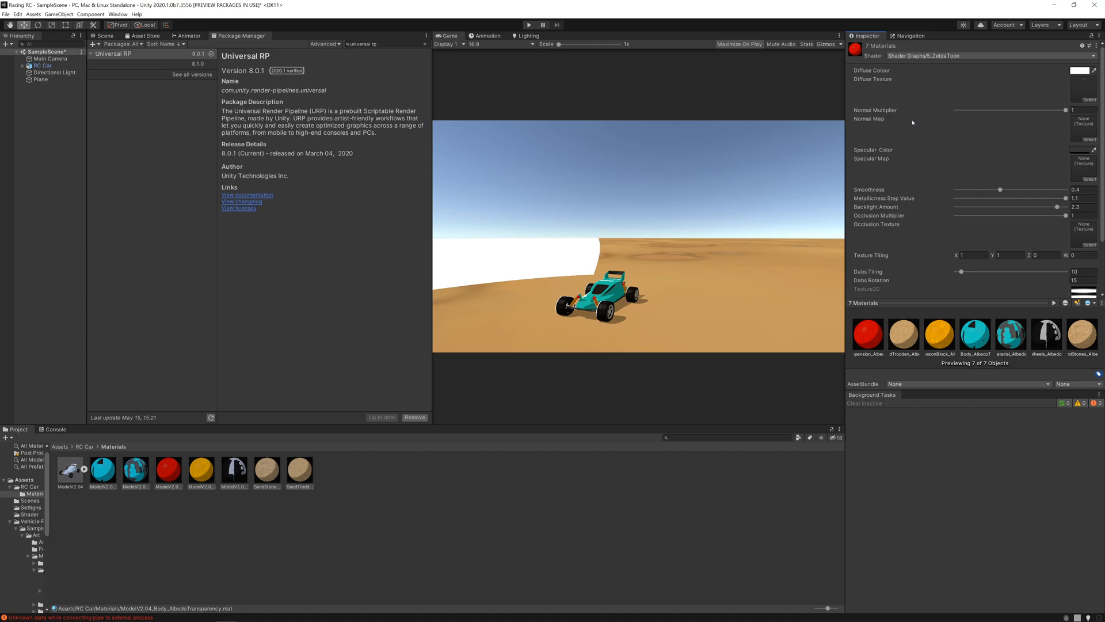
# Assign UniversalRenderPipelineAsset in Graphics settings, then select Main Camera in the Hierarchy
pyautogui.click(16, 14)
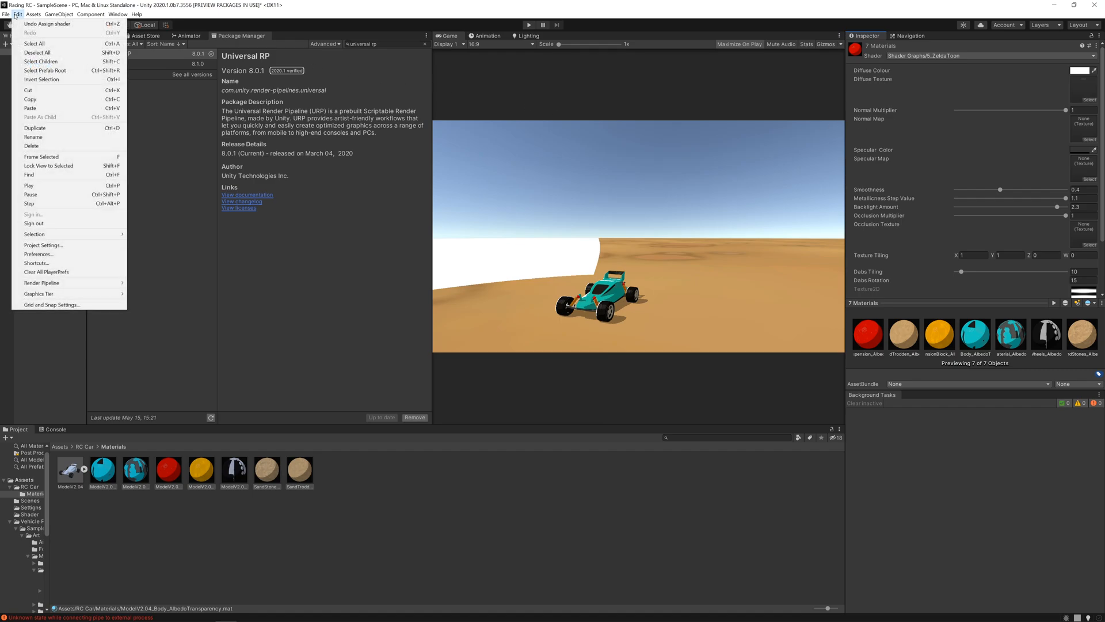
pyautogui.click(43, 245)
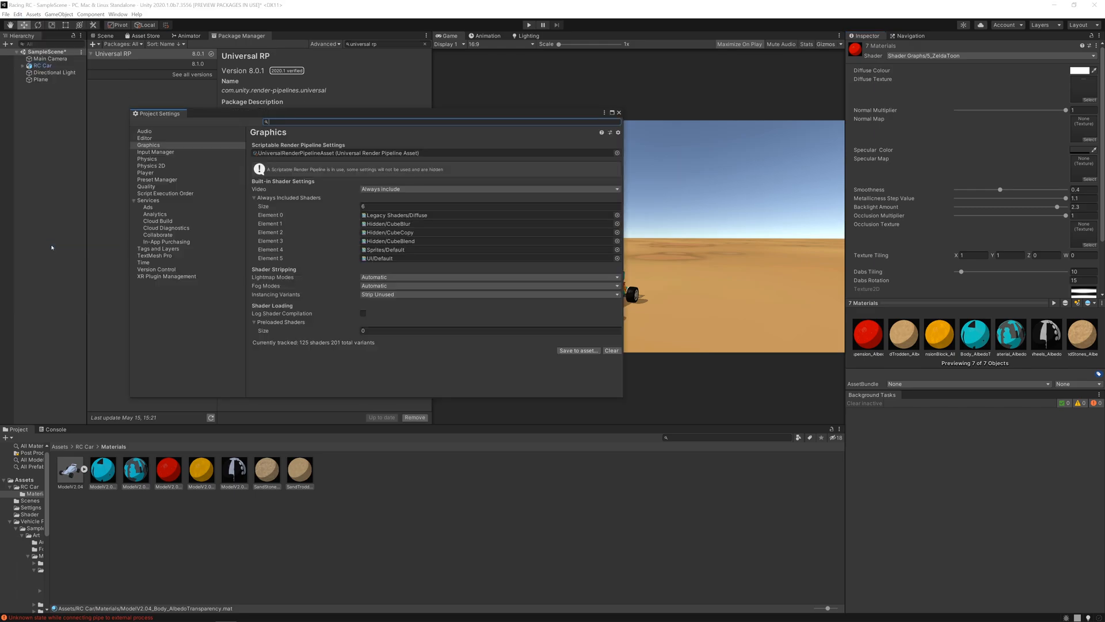
pyautogui.click(148, 144)
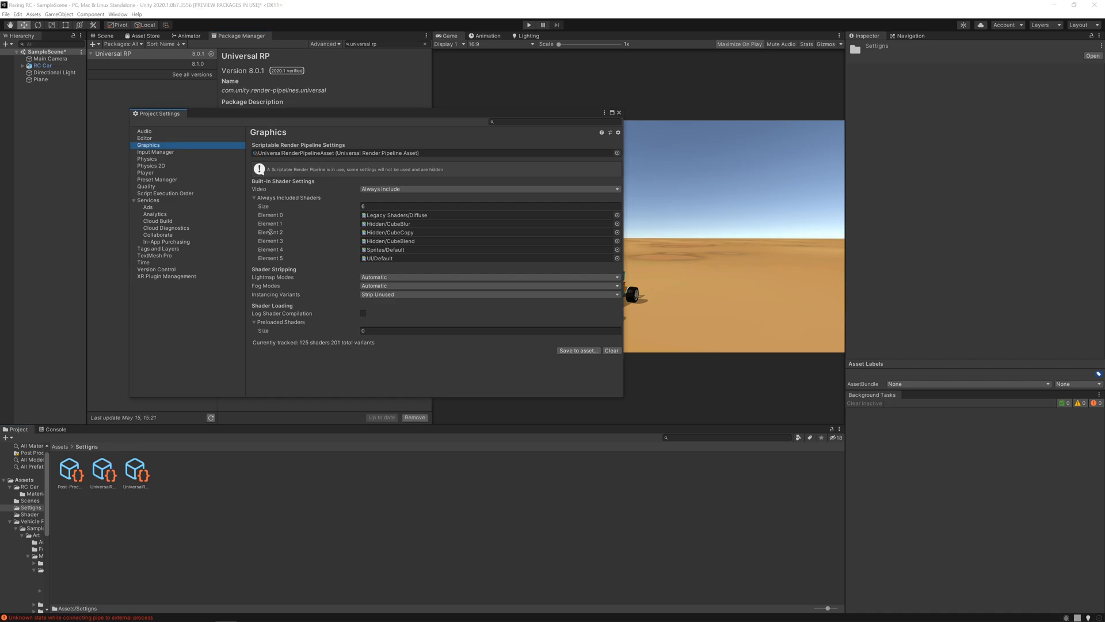
pyautogui.moveTo(587, 117)
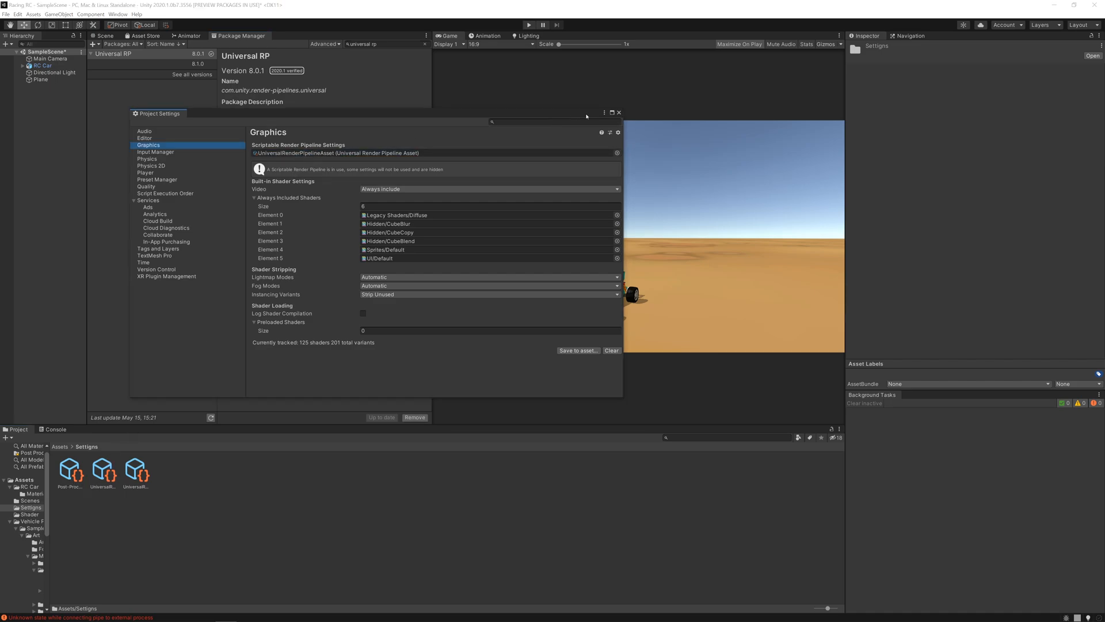
pyautogui.click(618, 113)
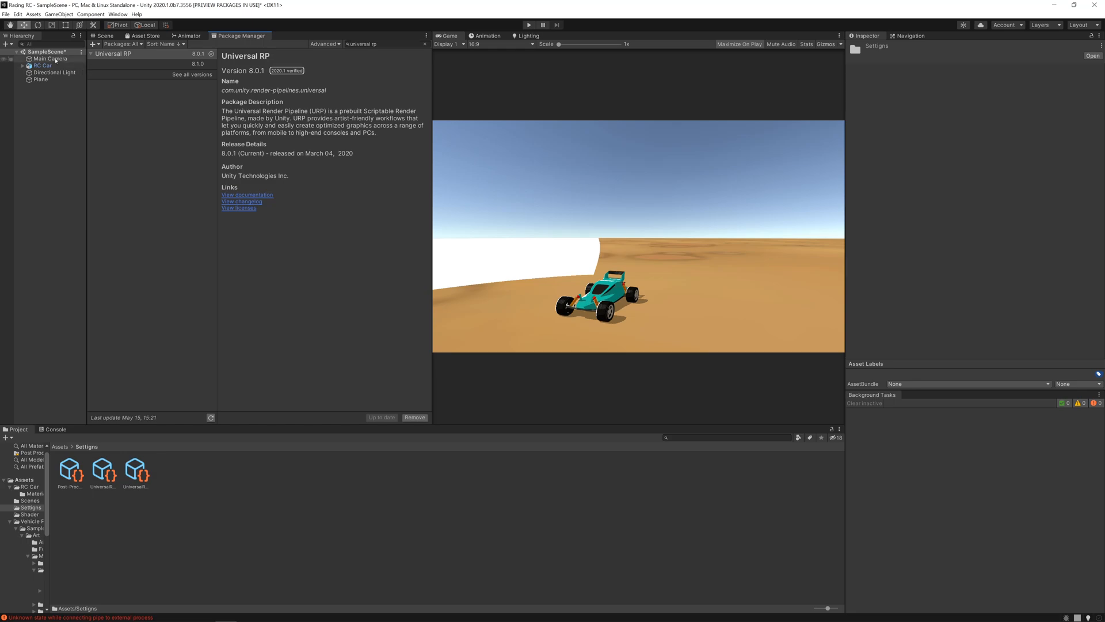
pyautogui.click(50, 60)
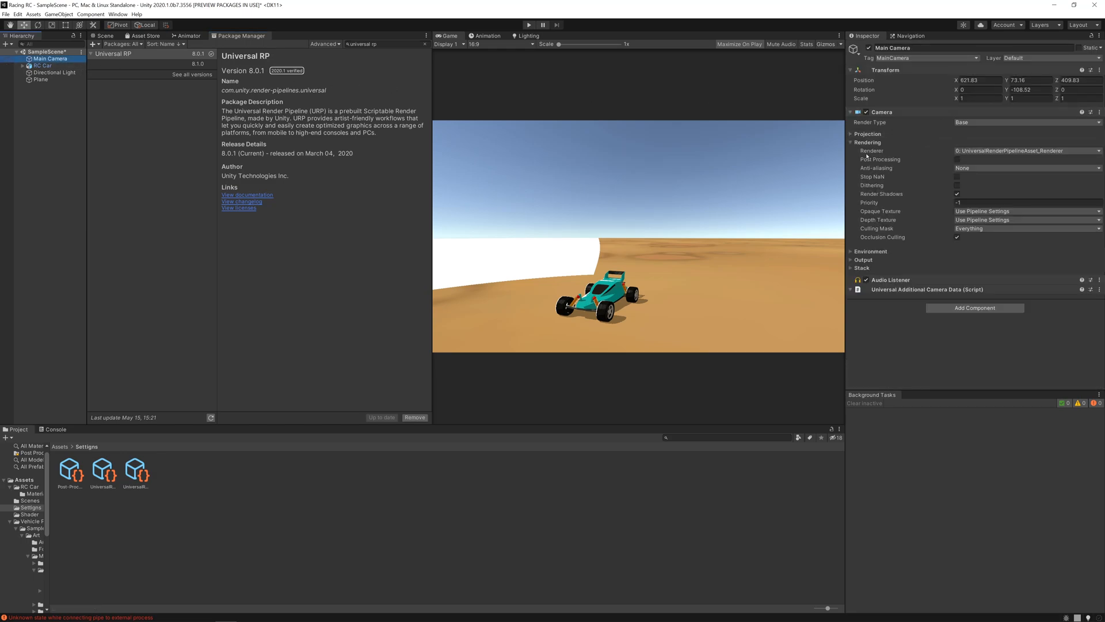